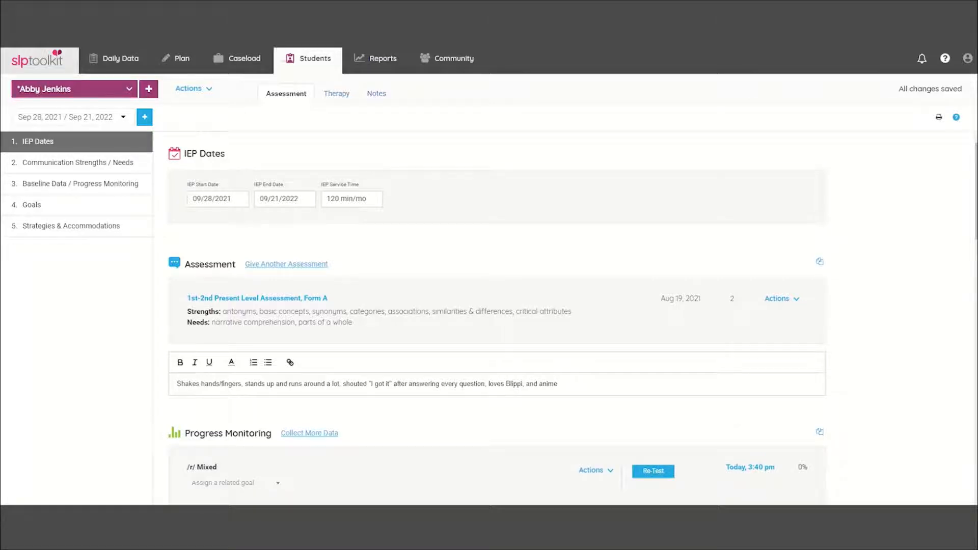
Go from the Snack Attack lesson plan to Form A's Basic Concepts items, then open the Image Viewer.
left_click(180, 60)
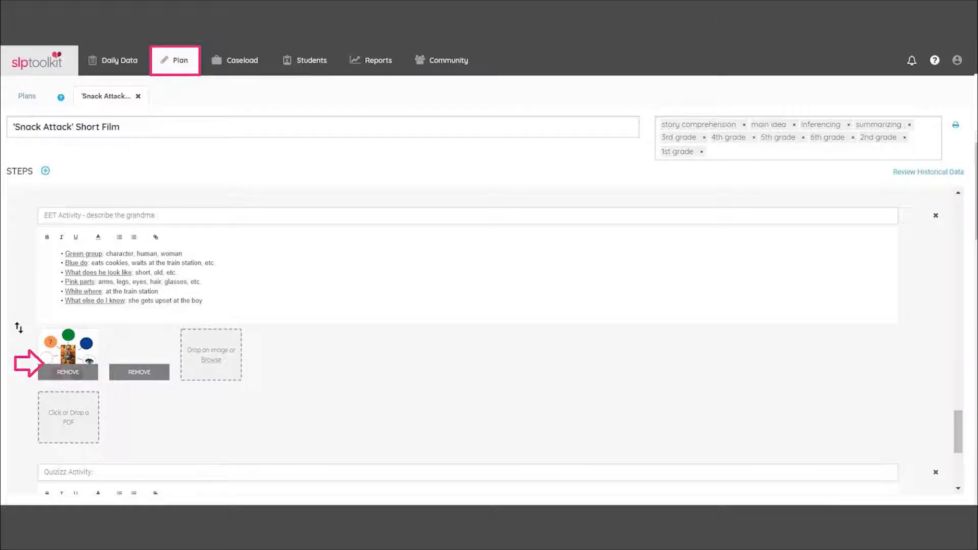
left_click(314, 58)
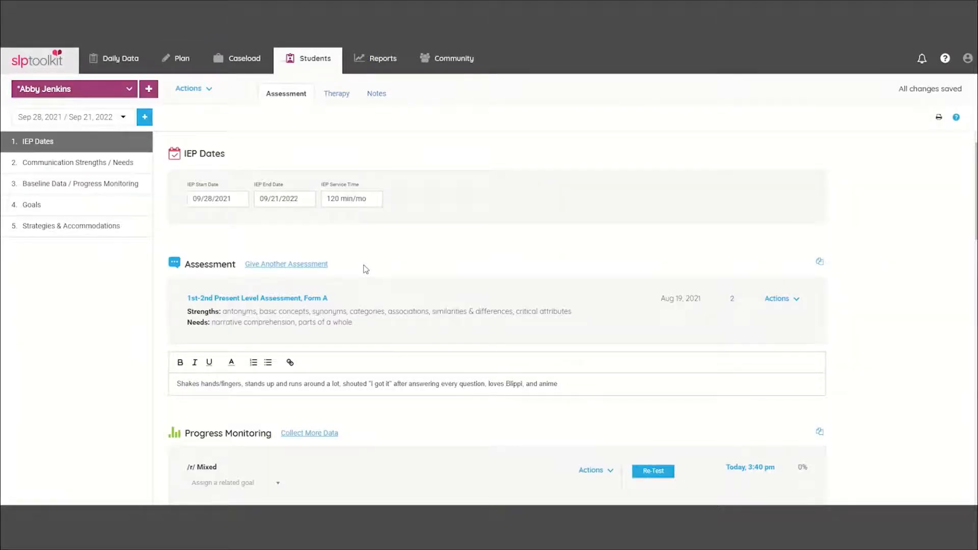
left_click(256, 298)
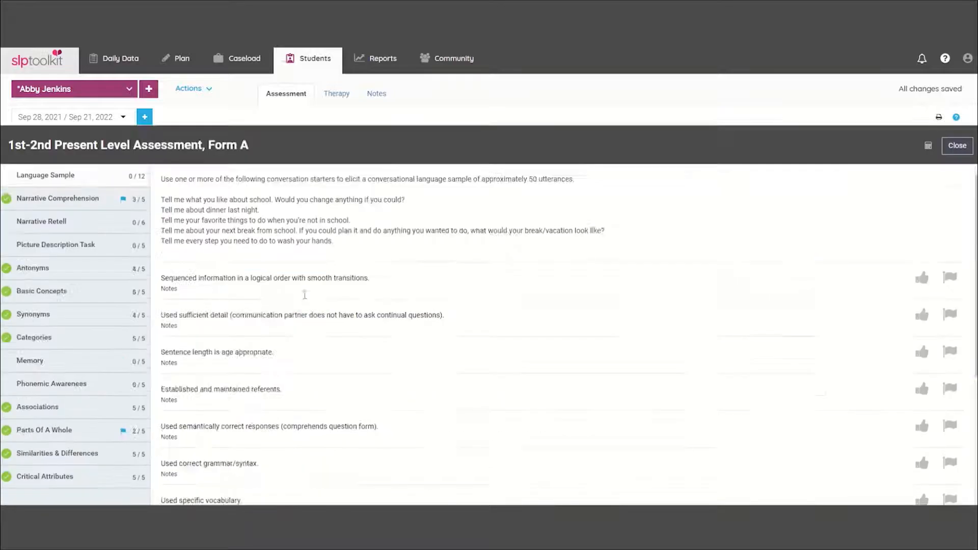
left_click(41, 291)
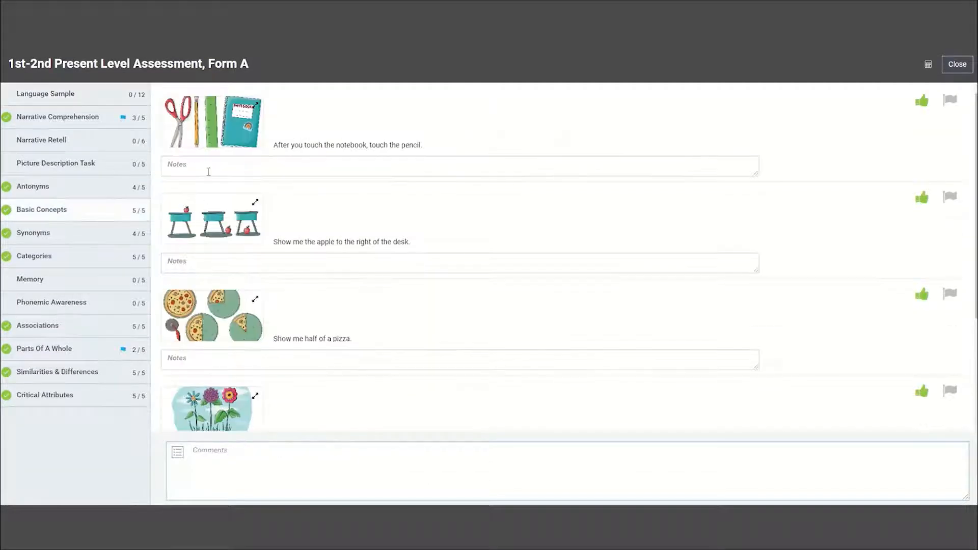
mouse_move(231, 248)
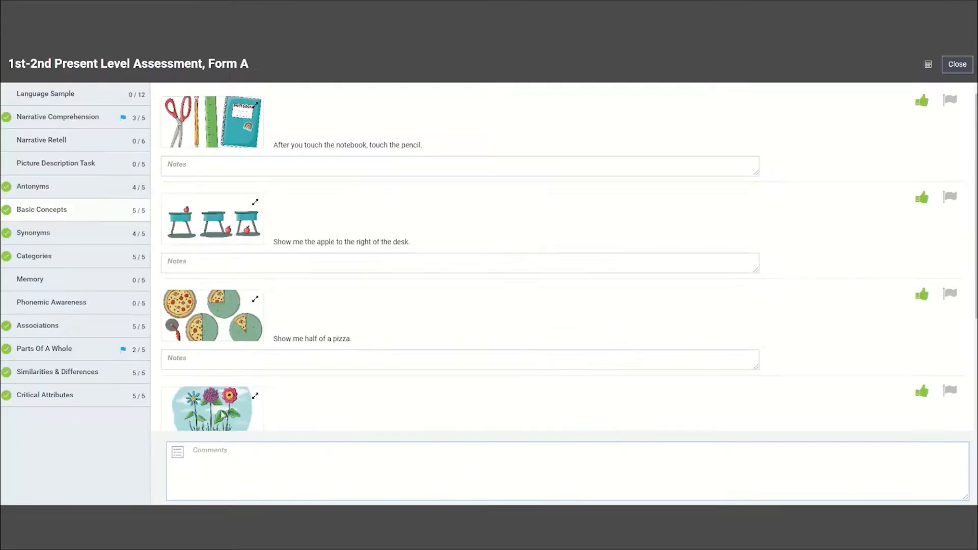
left_click(956, 64)
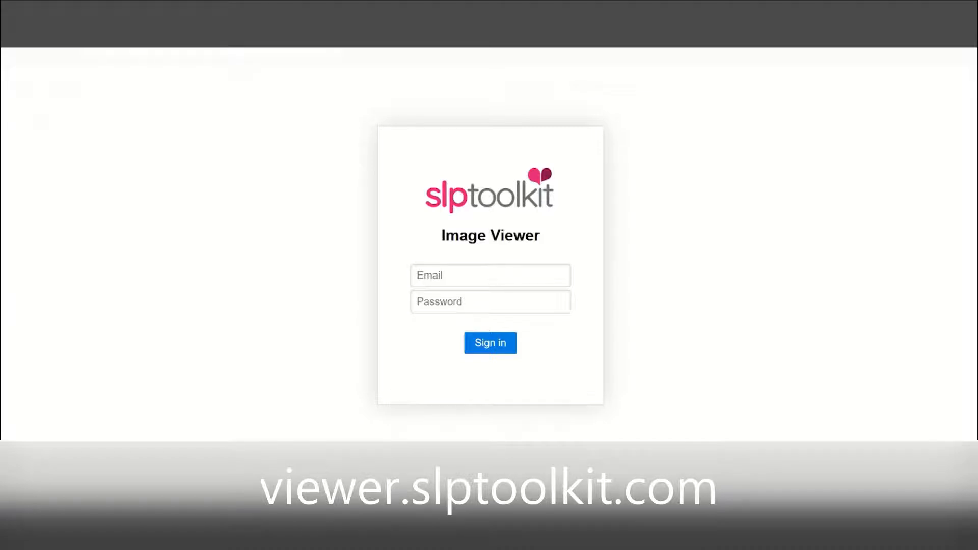
left_click(489, 275)
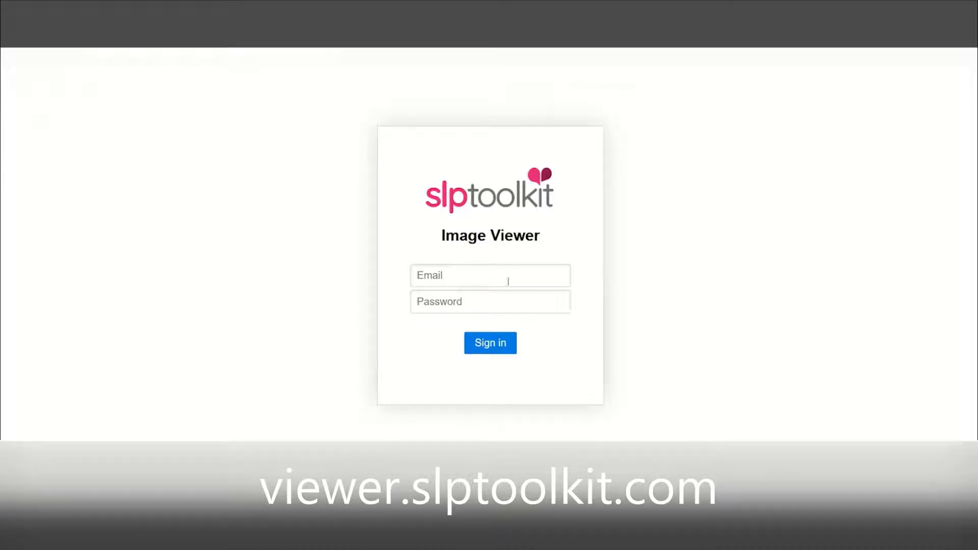
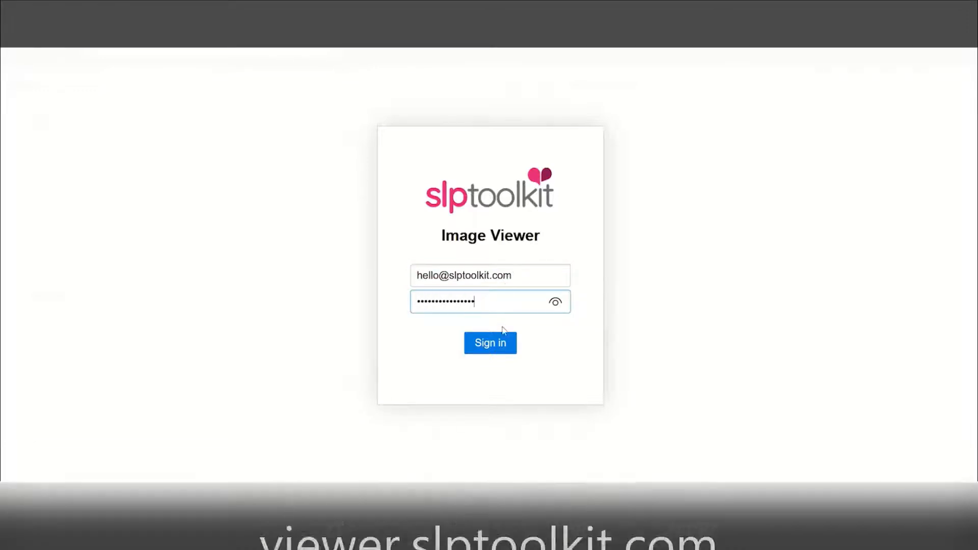
left_click(489, 342)
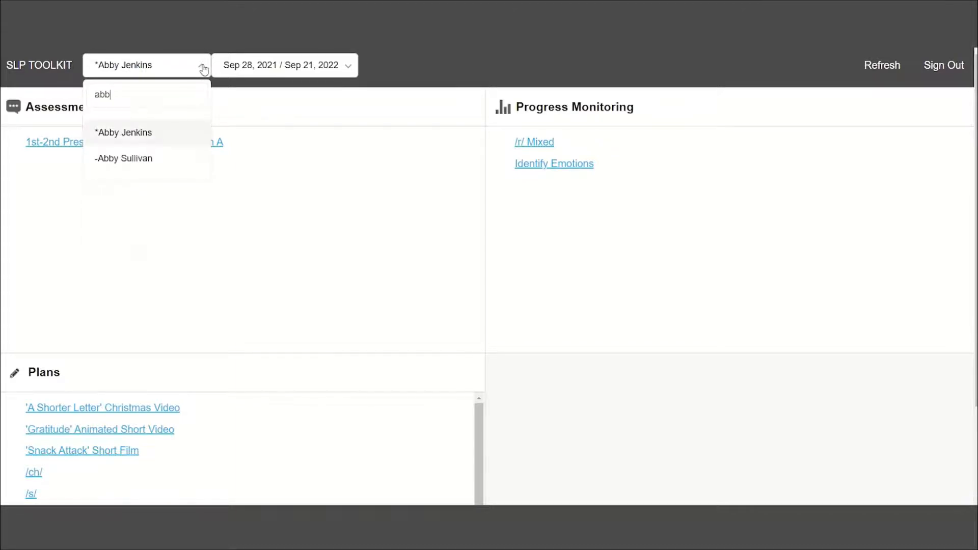
Select the student and advance to the assessment's soccer scene picture.
left_click(122, 132)
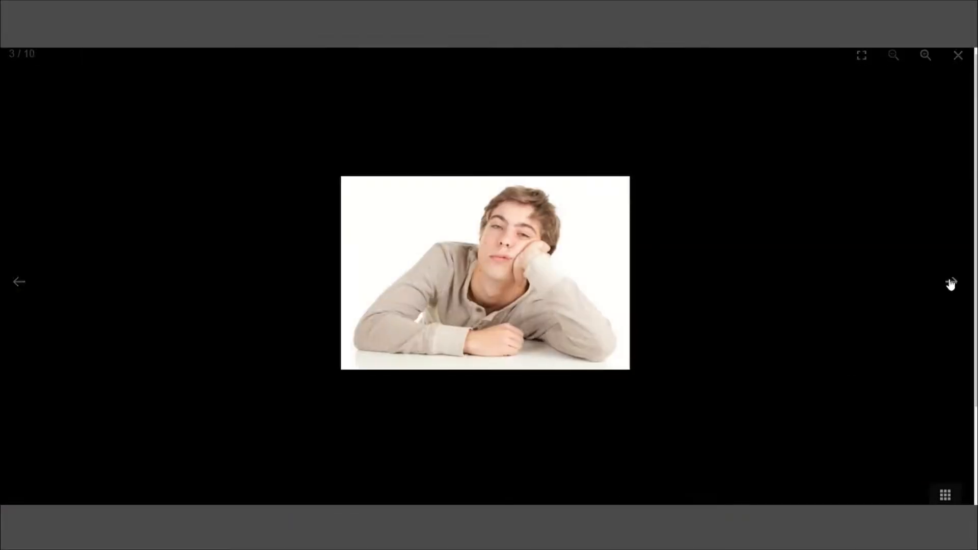
left_click(948, 281)
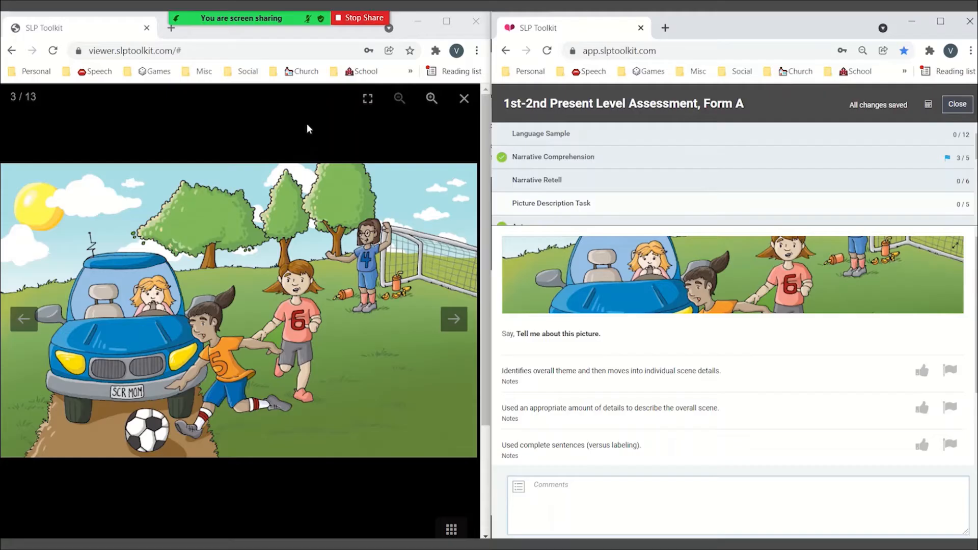
mouse_move(272, 446)
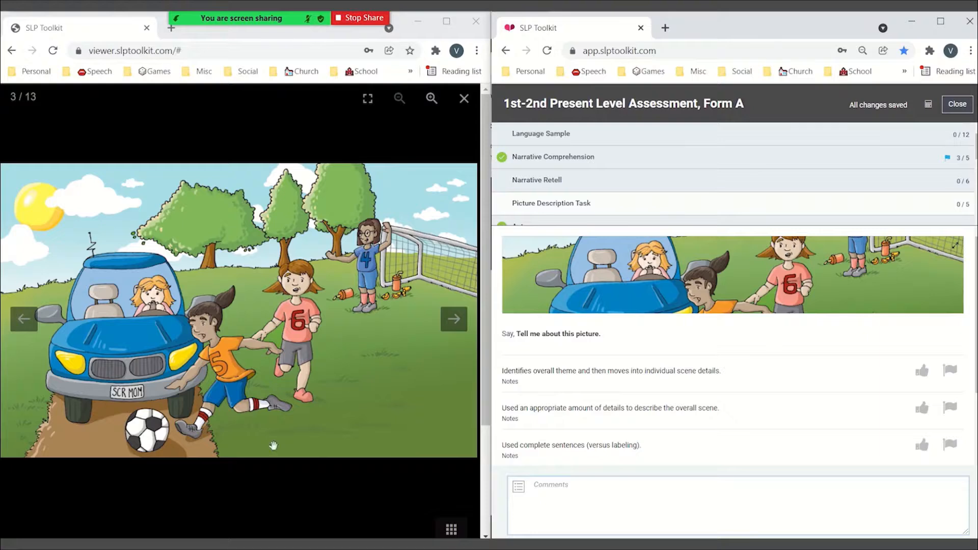